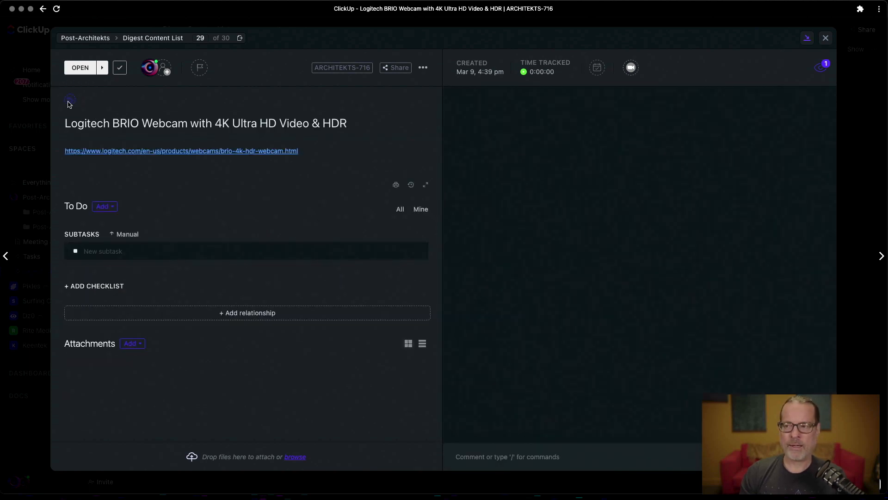
Add the 'bullet points' tag to the Logitech BRIO Webcam task from its tag list
{"action": "left_click", "coordinate": [69, 99]}
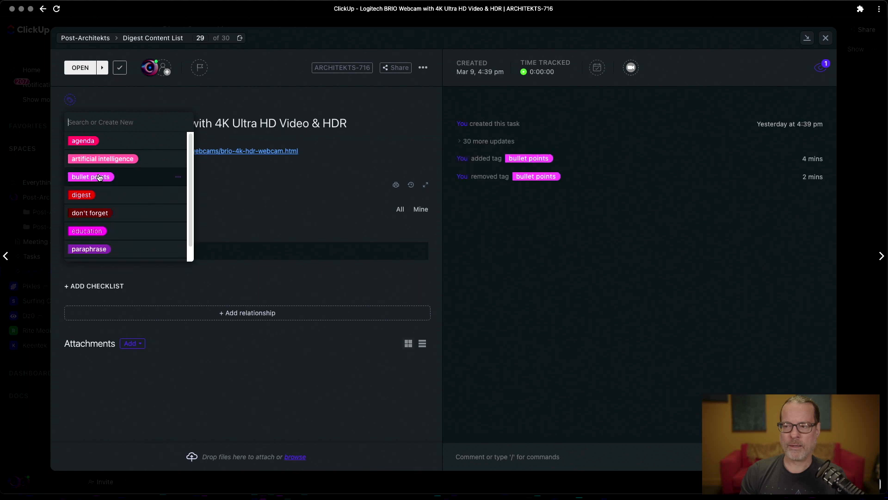
{"action": "left_click", "coordinate": [91, 176]}
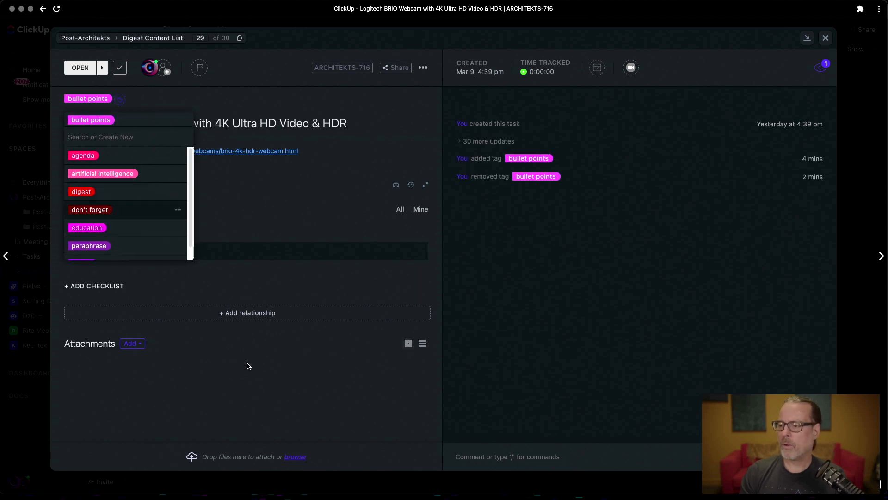
{"action": "mouse_move", "coordinate": [252, 421]}
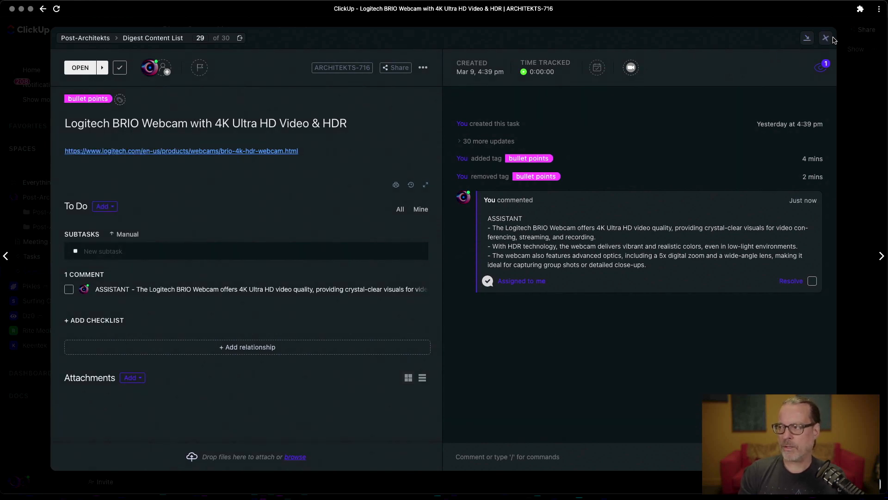
{"action": "mouse_move", "coordinate": [826, 38]}
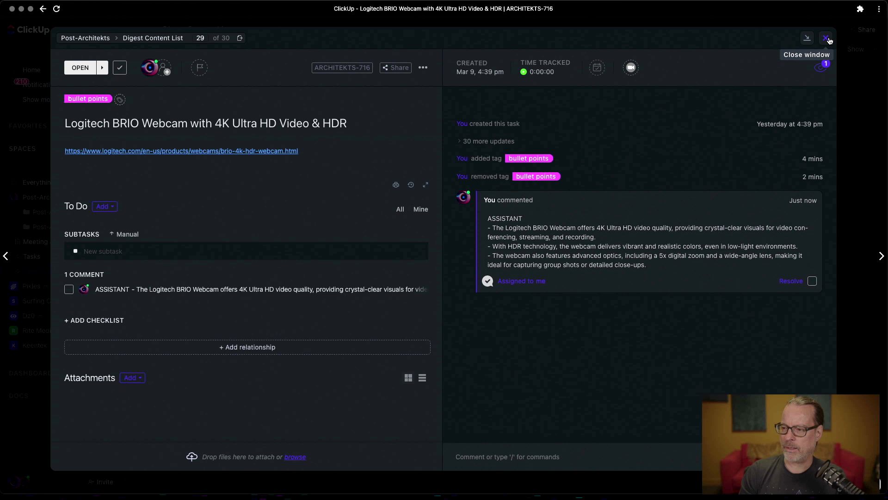
Let the automation add the AI summary comment and the 'Create Additional Jasper Content' subtask
{"action": "left_click", "coordinate": [826, 38]}
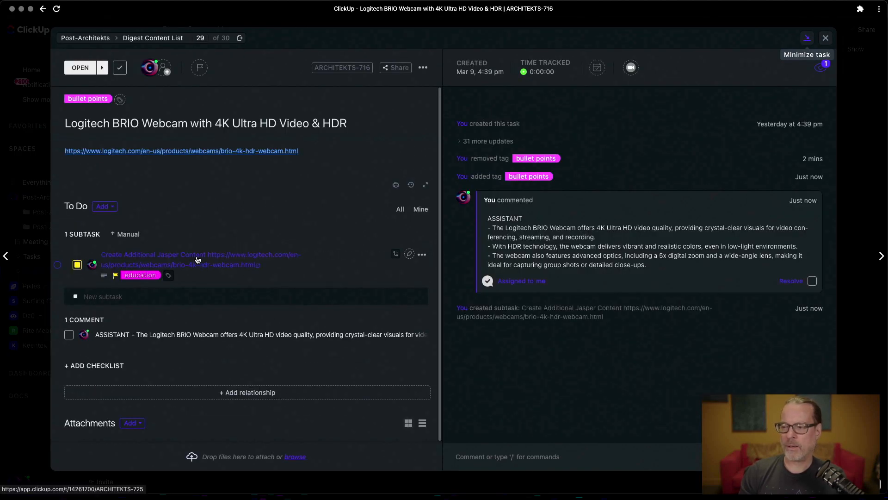
Inside the Jasper Content subtask, have Jasper write extra webcam paragraphs under the bullets
{"action": "left_click", "coordinate": [198, 259]}
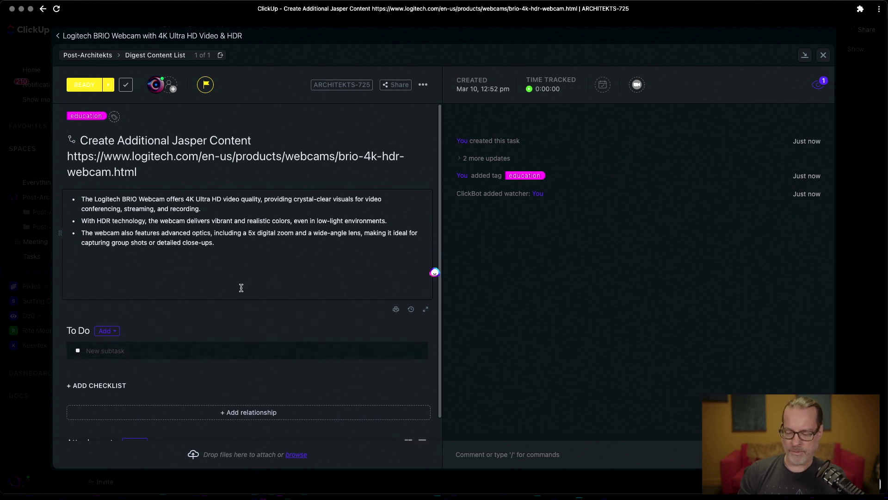
{"action": "type", "text": "List"}
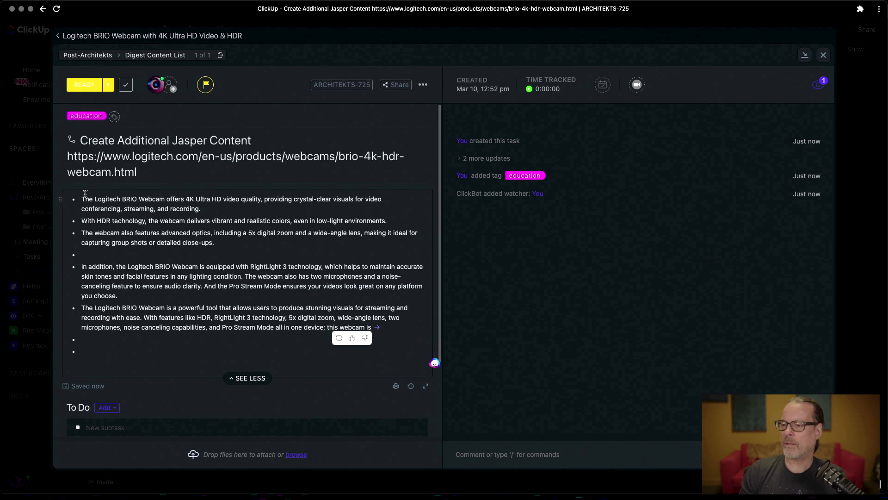
Select the subtask's description text and start a Jasper Product Description from it
{"action": "left_click_drag", "start_coordinate": [83, 199], "coordinate": [372, 328]}
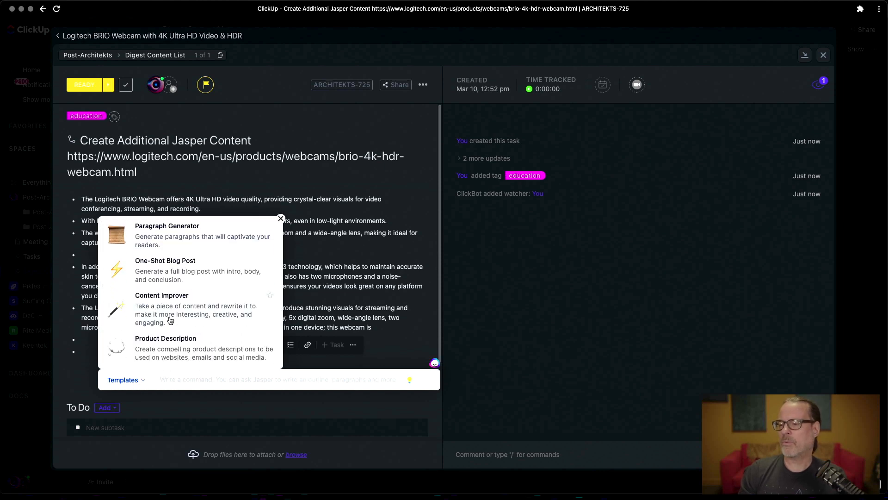
{"action": "left_click", "coordinate": [166, 339]}
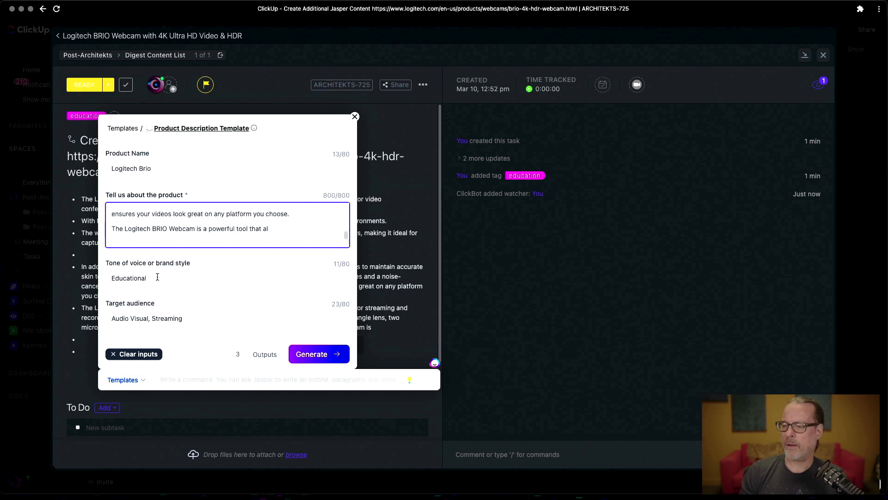
{"action": "mouse_move", "coordinate": [151, 217]}
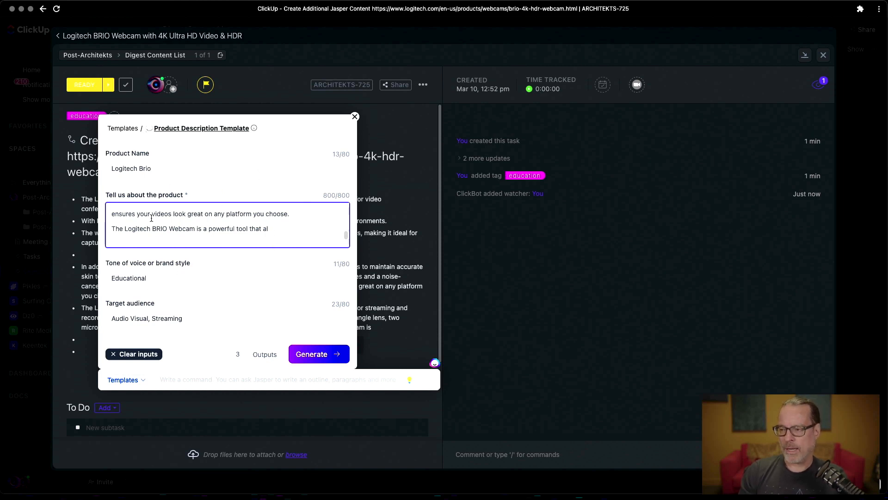
{"action": "mouse_move", "coordinate": [176, 261]}
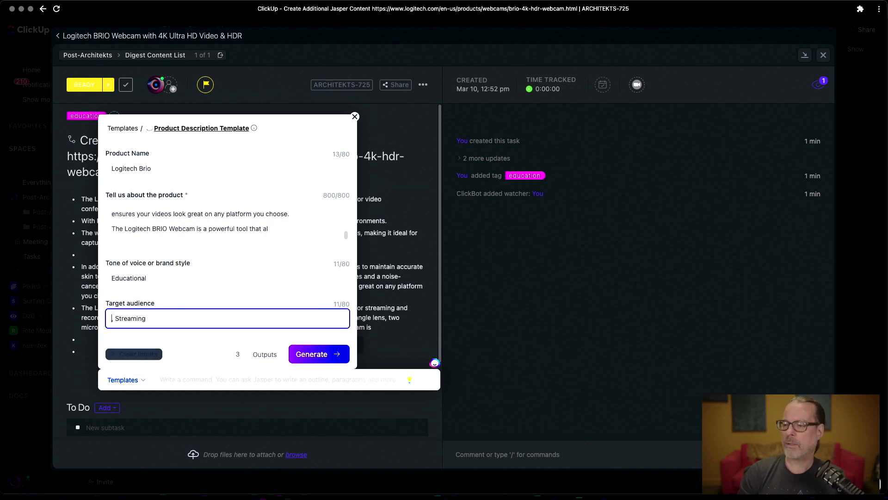
Set the target audience to 'IT, Streaming' and generate 3 product description outputs
{"action": "type", "text": "IT"}
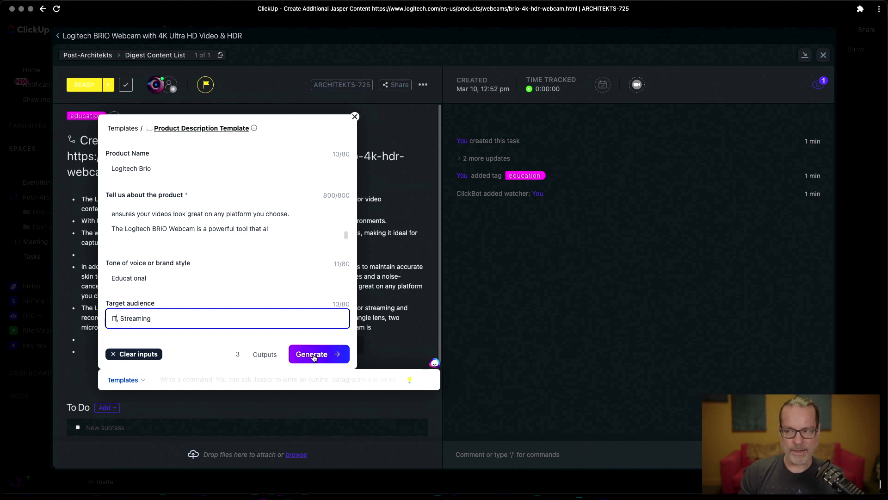
{"action": "left_click", "coordinate": [311, 354]}
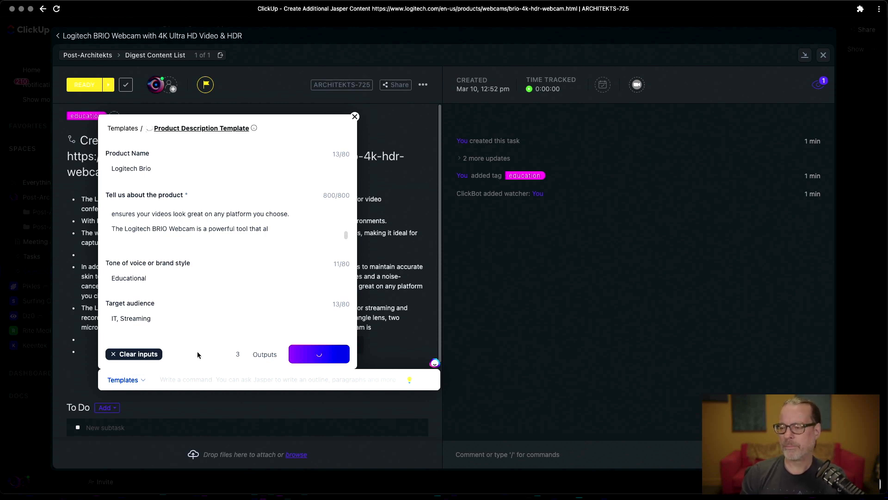
Page through the Jasper Outputs panel to view the generated BRIO description versions
{"action": "left_click", "coordinate": [319, 355]}
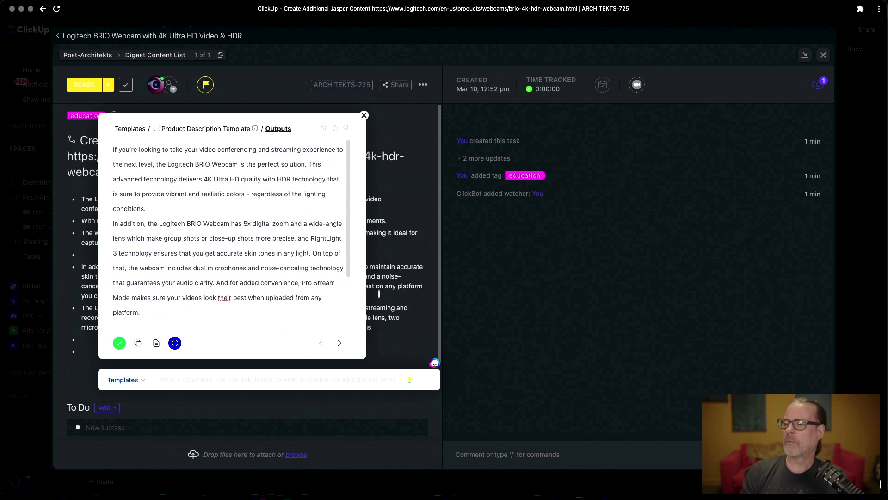
{"action": "left_click", "coordinate": [340, 342]}
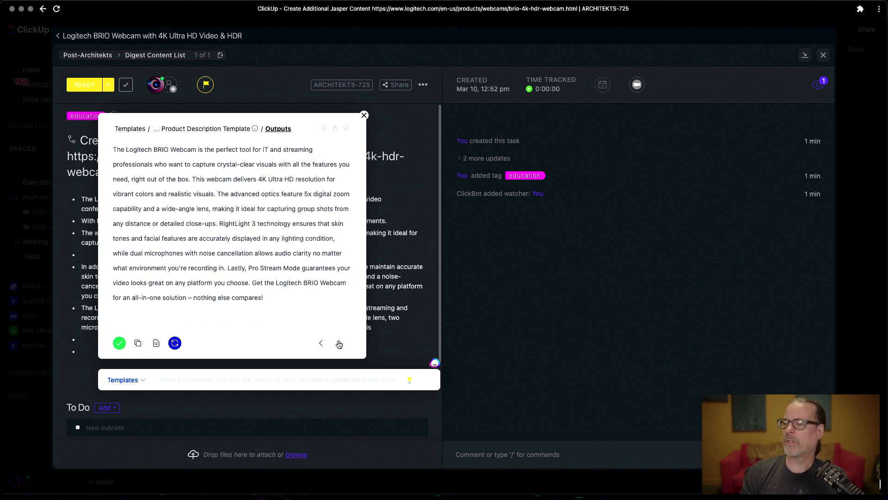